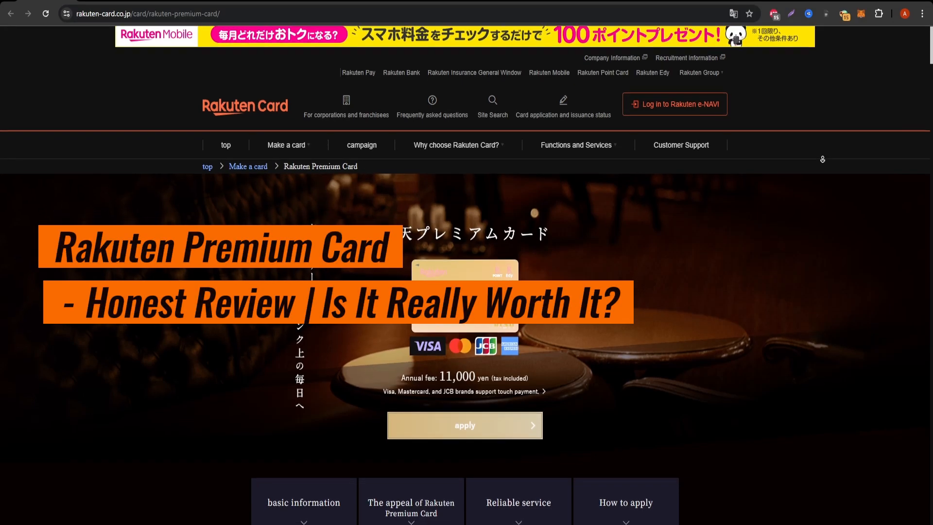
scroll("down", 3)
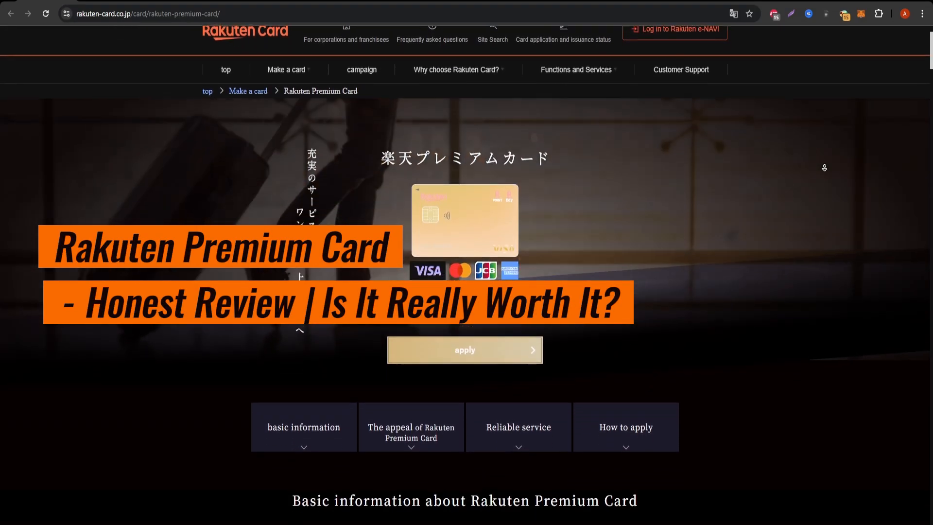
scroll("down", 3)
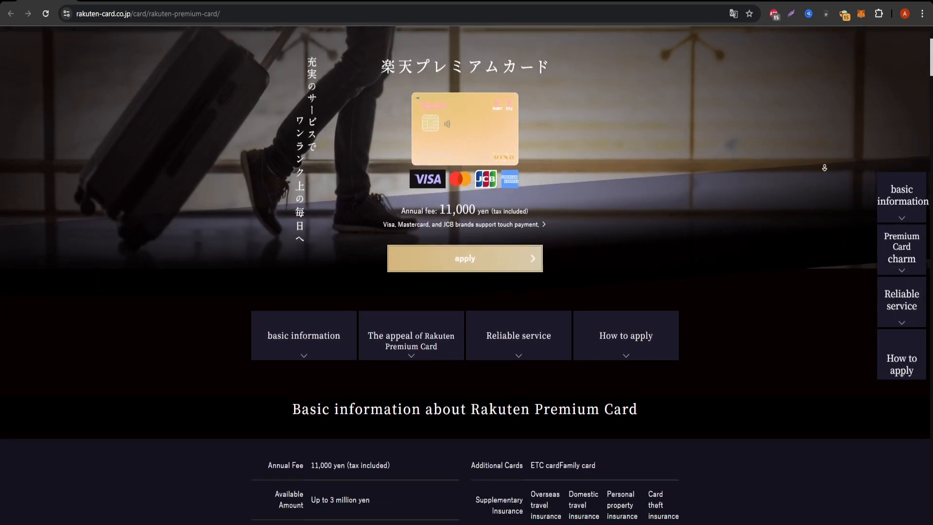
scroll("down", 3)
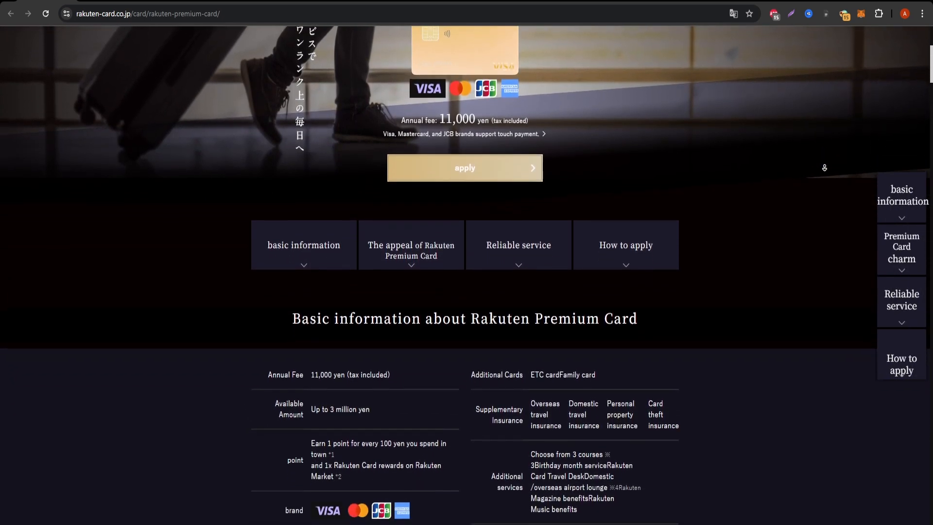
scroll("down", 3)
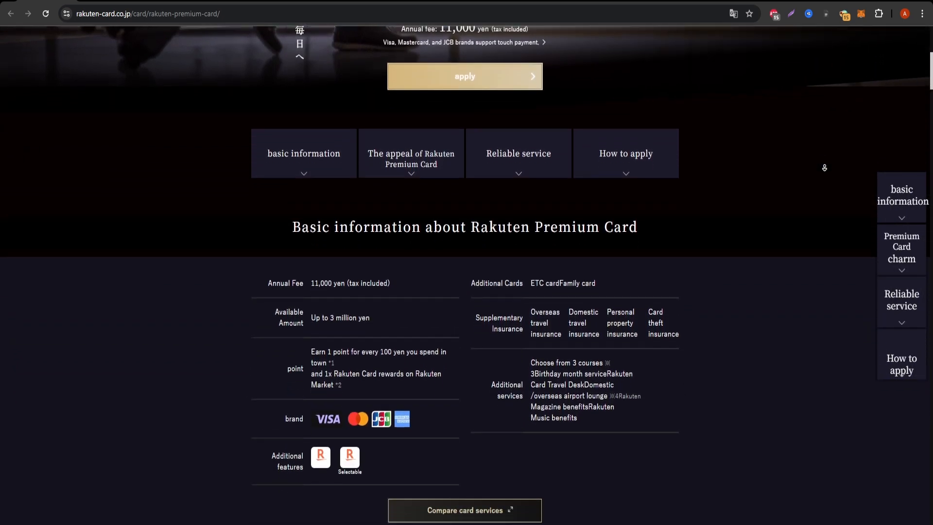
scroll("down", 3)
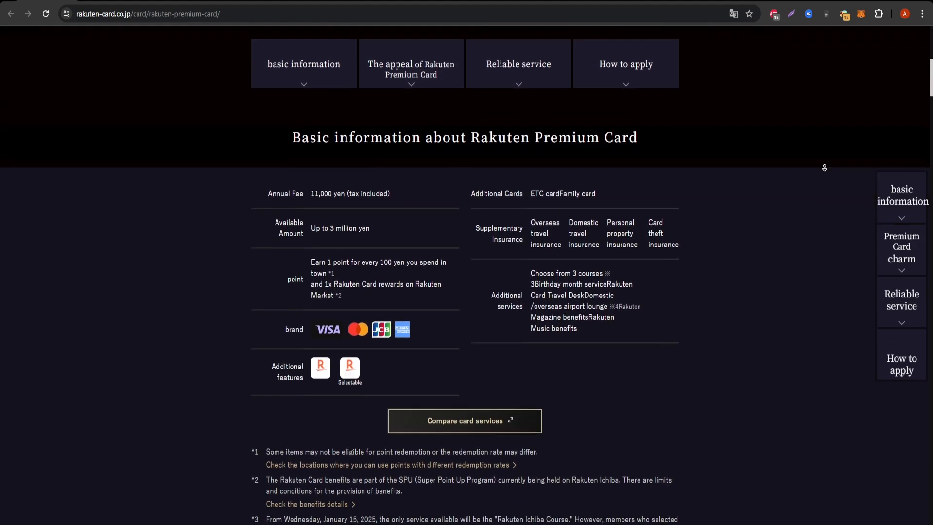
scroll("down", 3)
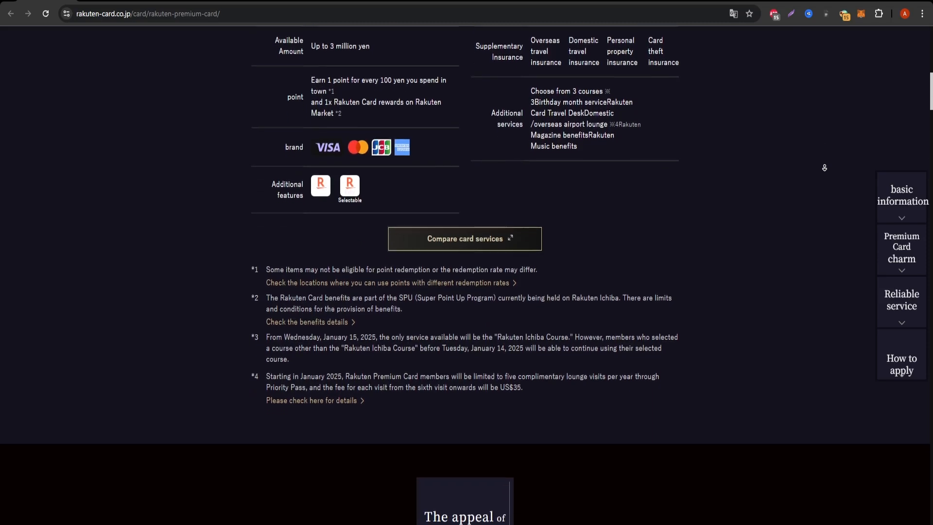
scroll("down", 3)
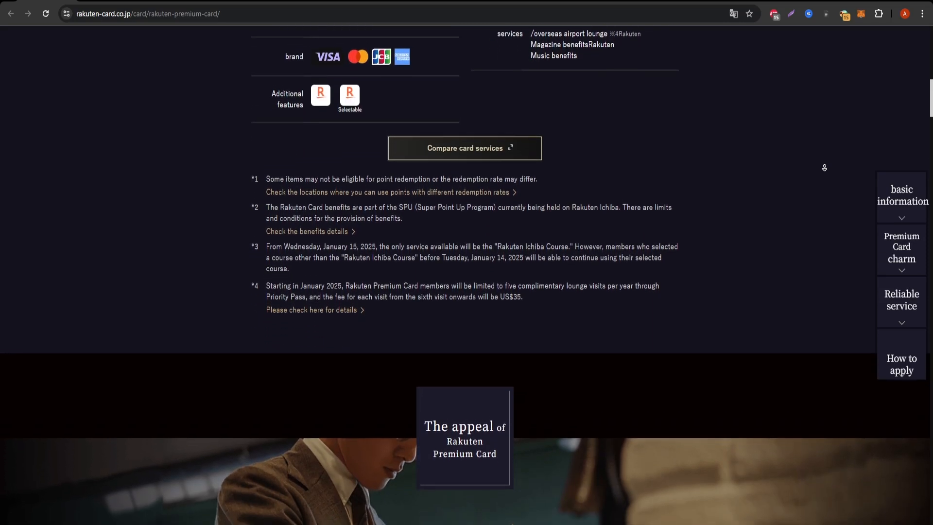
scroll("down", 3)
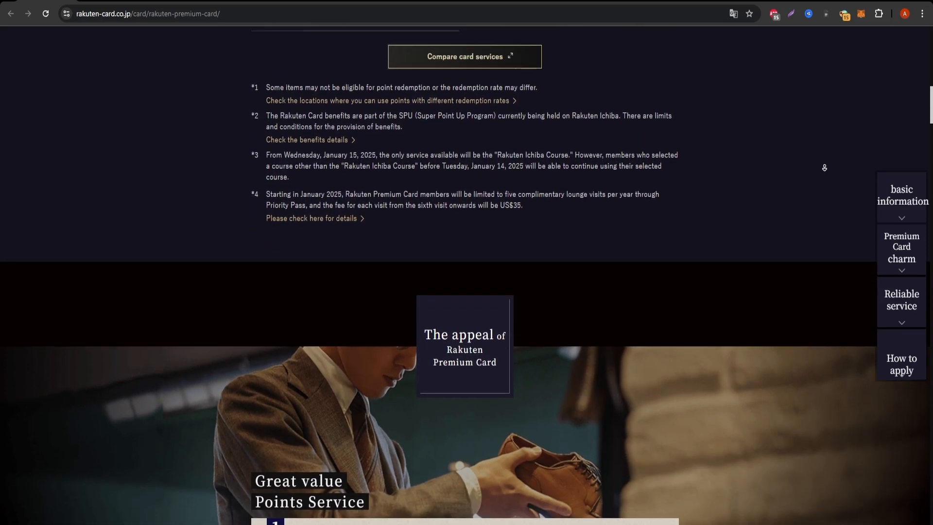
scroll("down", 3)
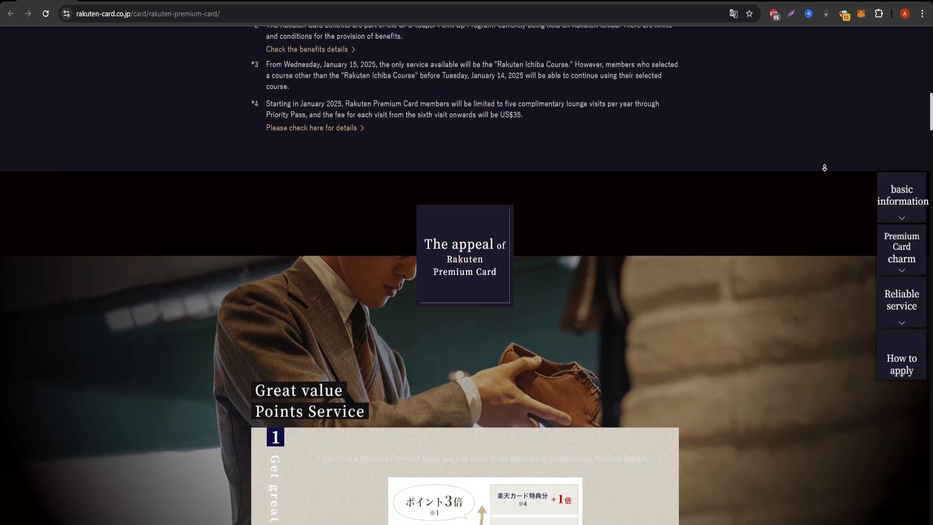
scroll("down", 3)
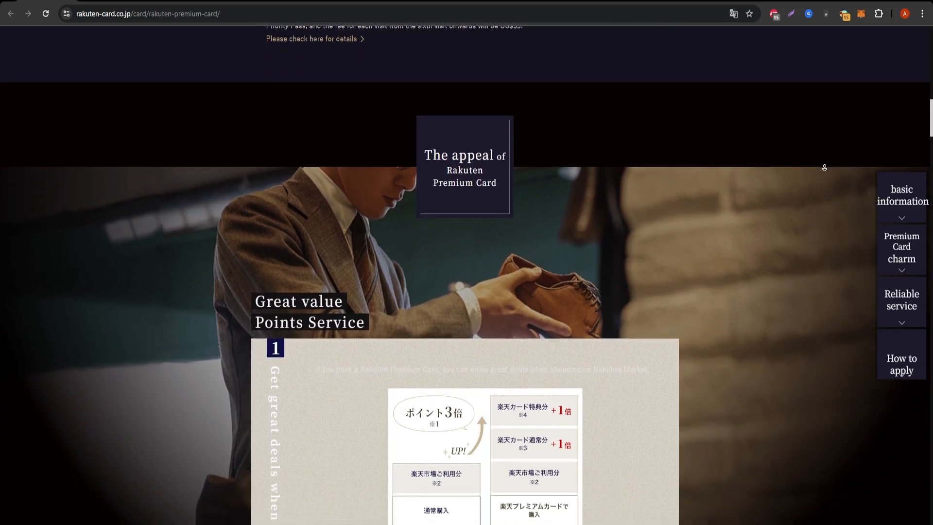
scroll("down", 3)
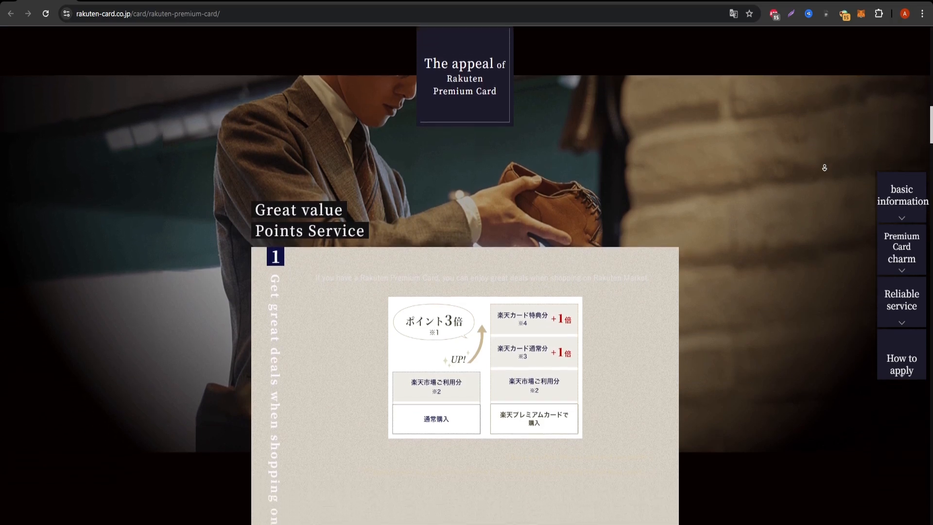
scroll("down", 3)
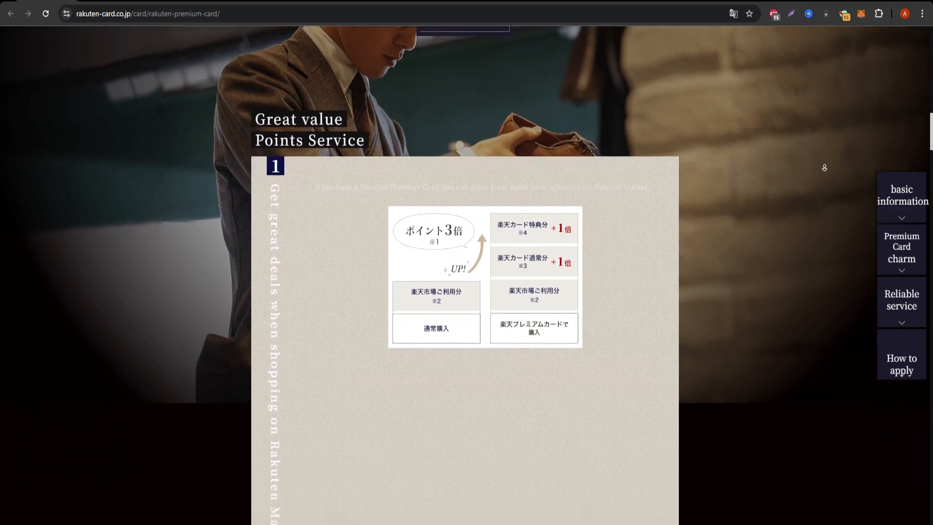
scroll("down", 3)
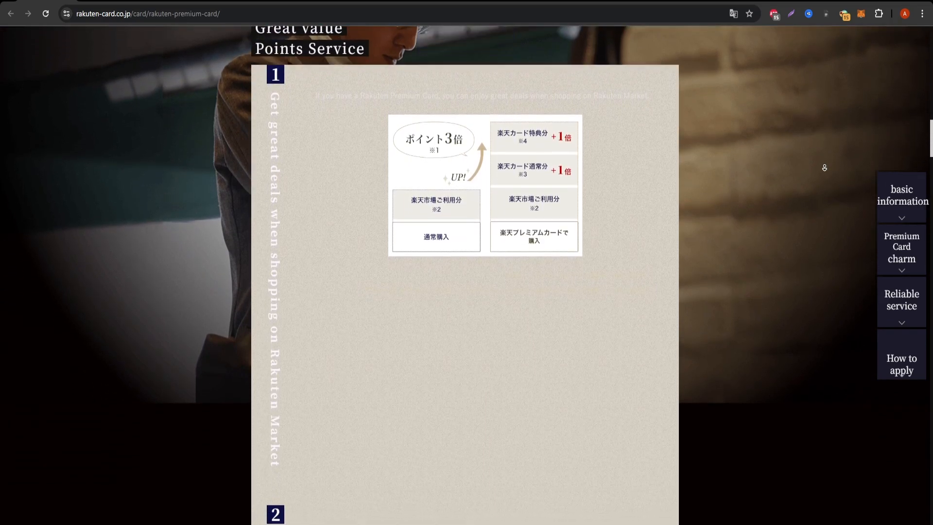
scroll("down", 3)
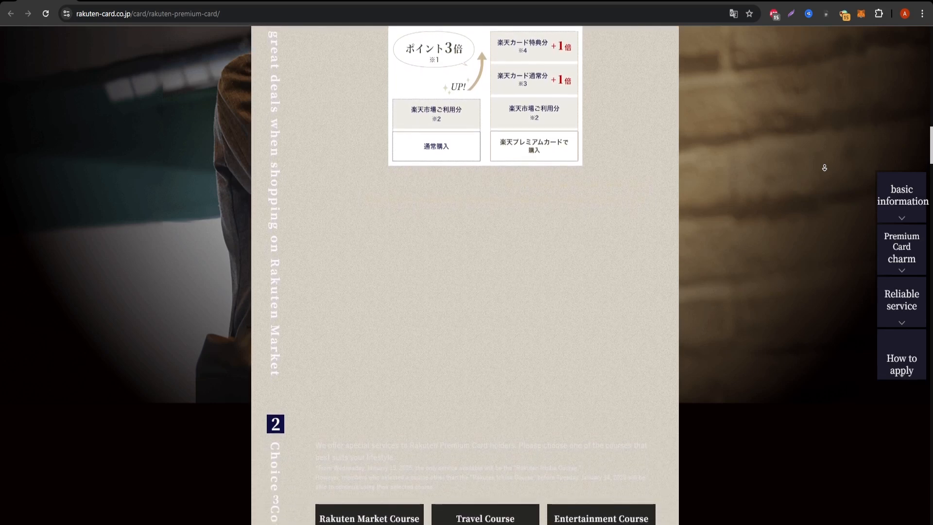
scroll("down", 3)
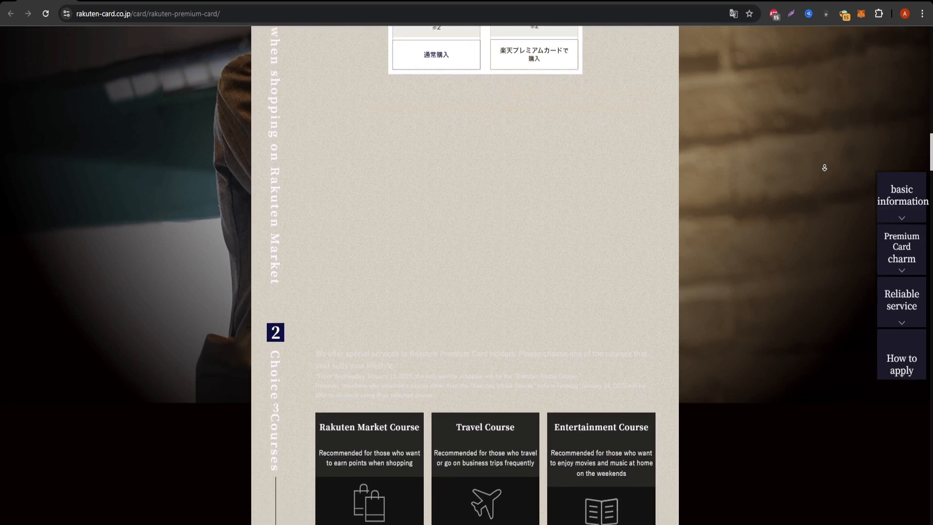
scroll("down", 3)
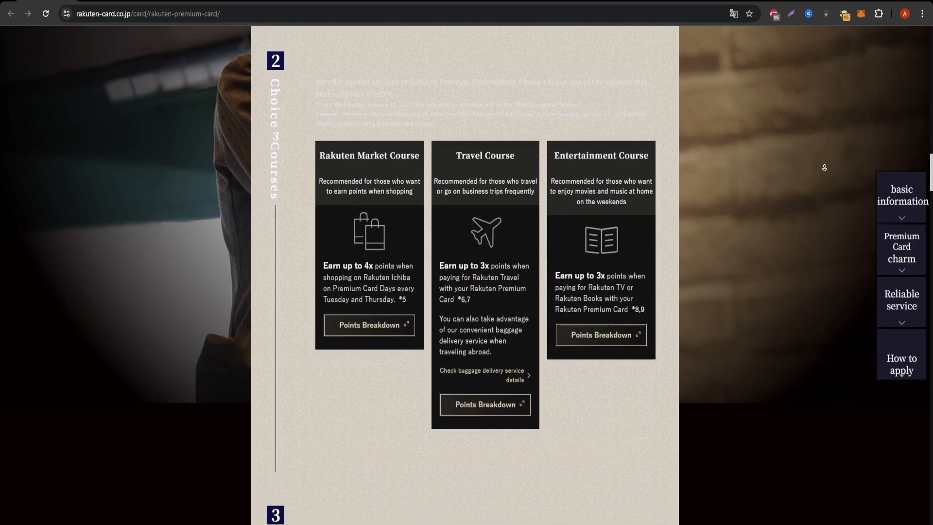
scroll("down", 3)
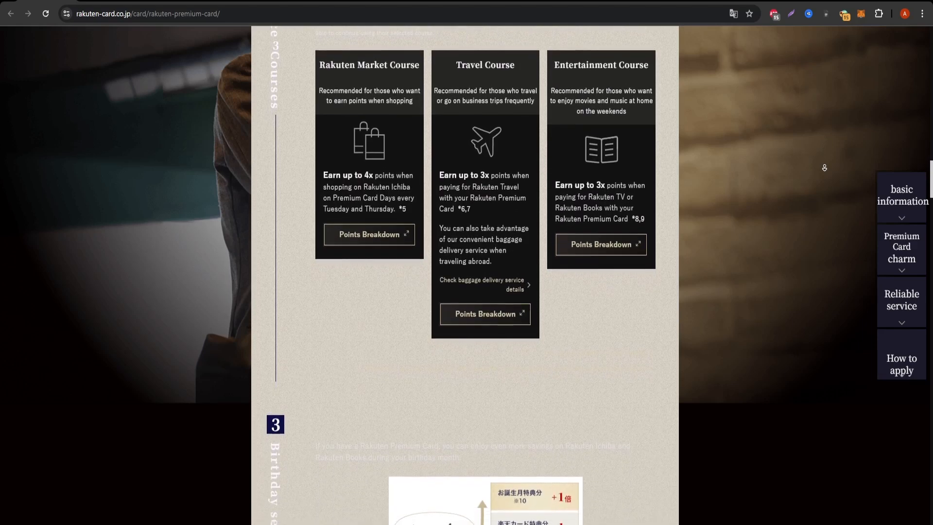
scroll("down", 3)
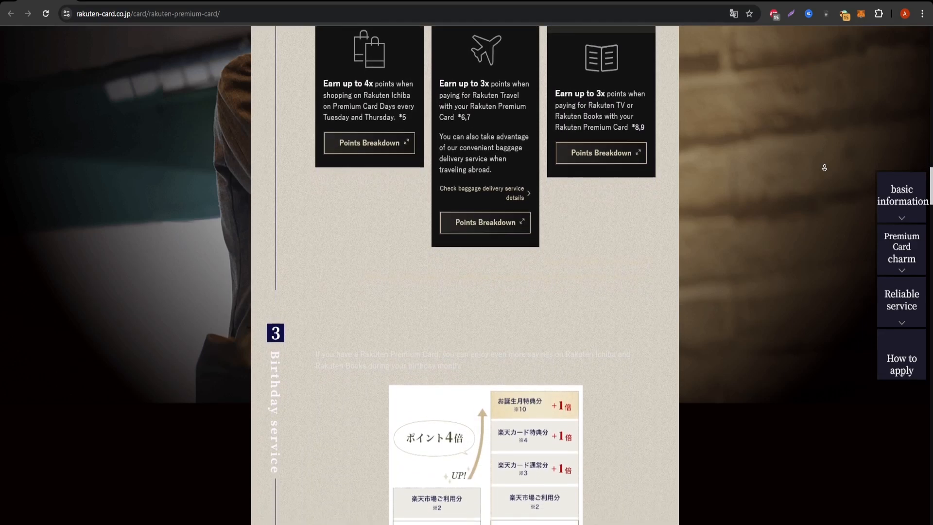
scroll("down", 3)
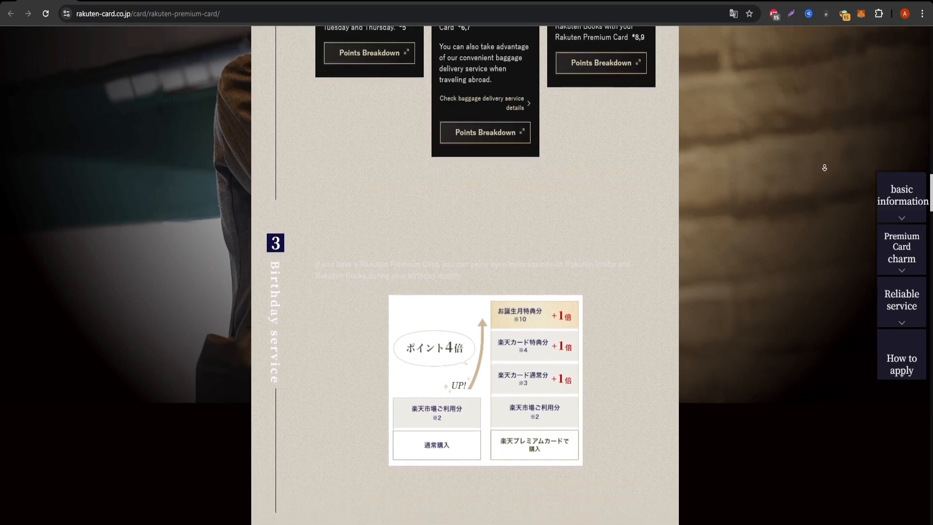
scroll("down", 3)
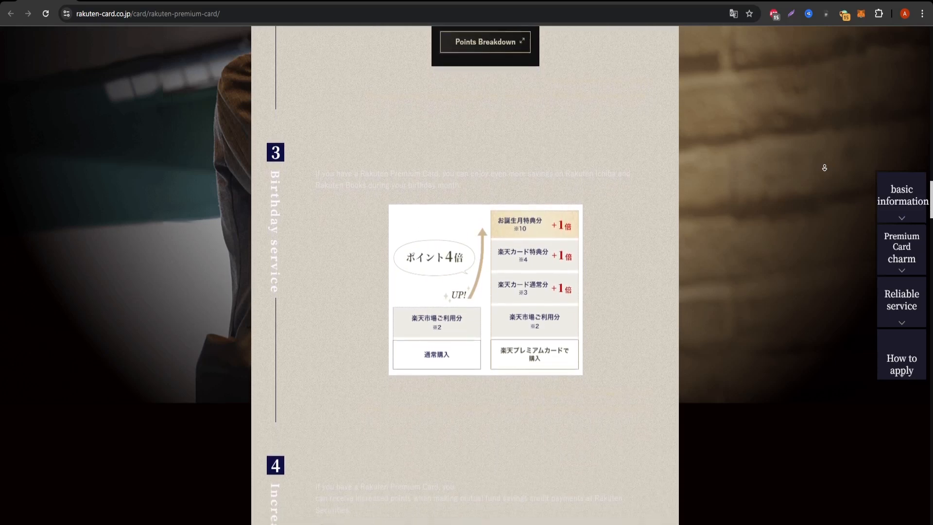
scroll("down", 3)
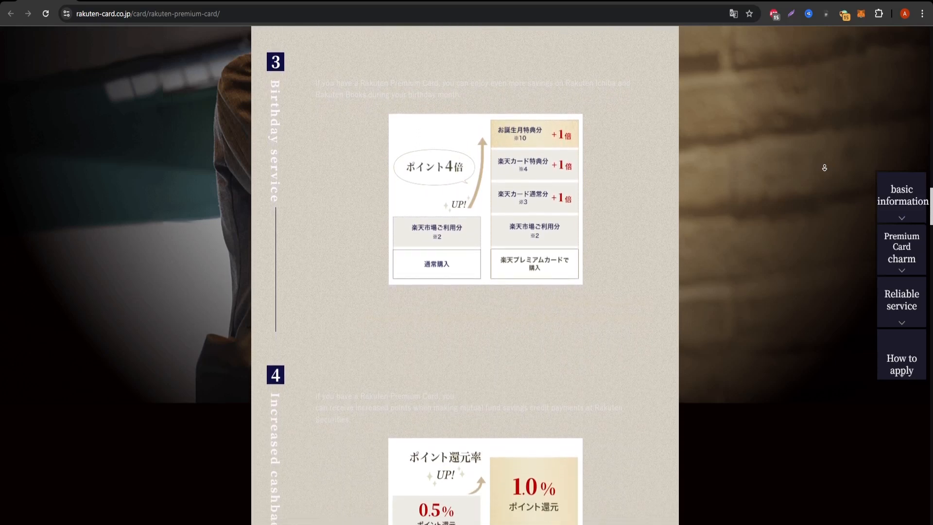
scroll("down", 3)
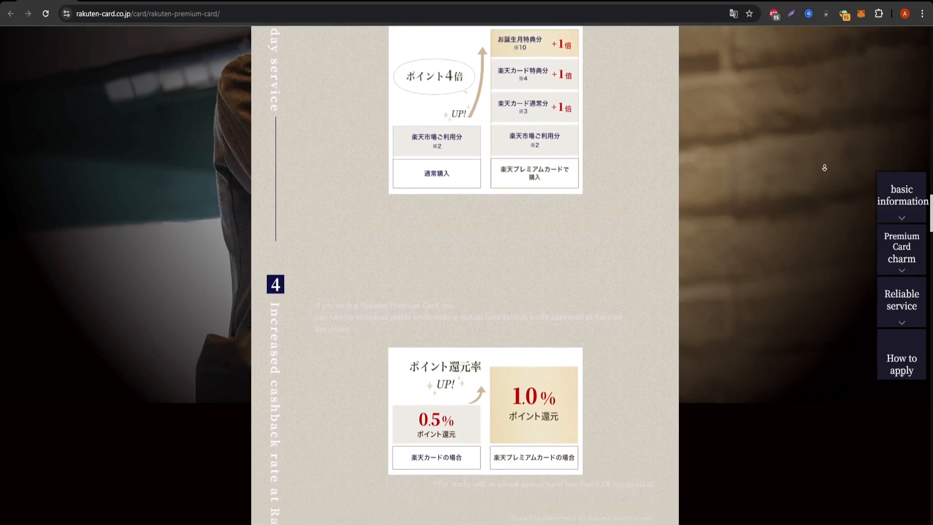
scroll("down", 3)
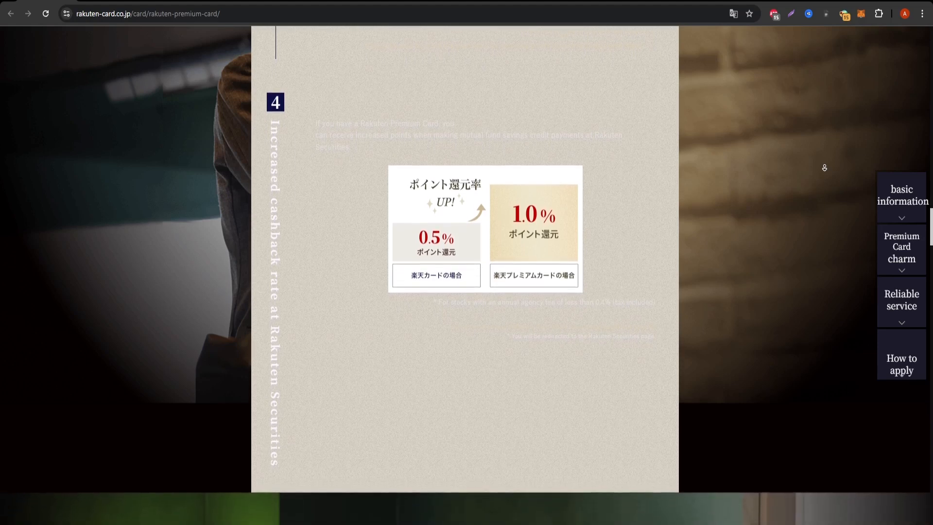
scroll("down", 3)
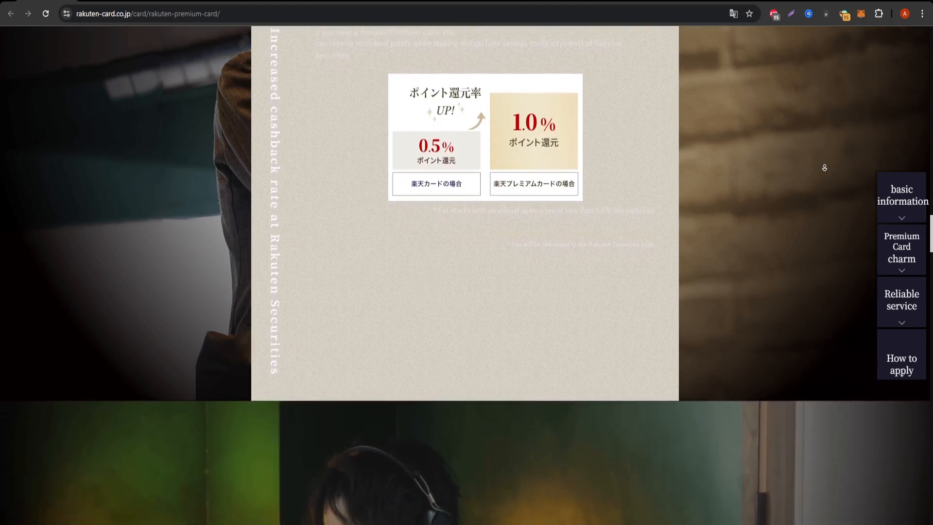
scroll("down", 3)
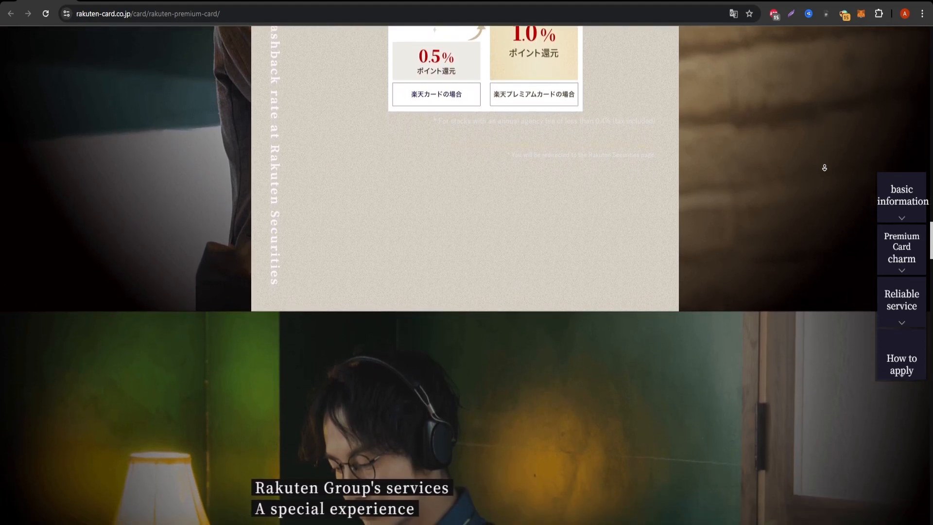
scroll("down", 3)
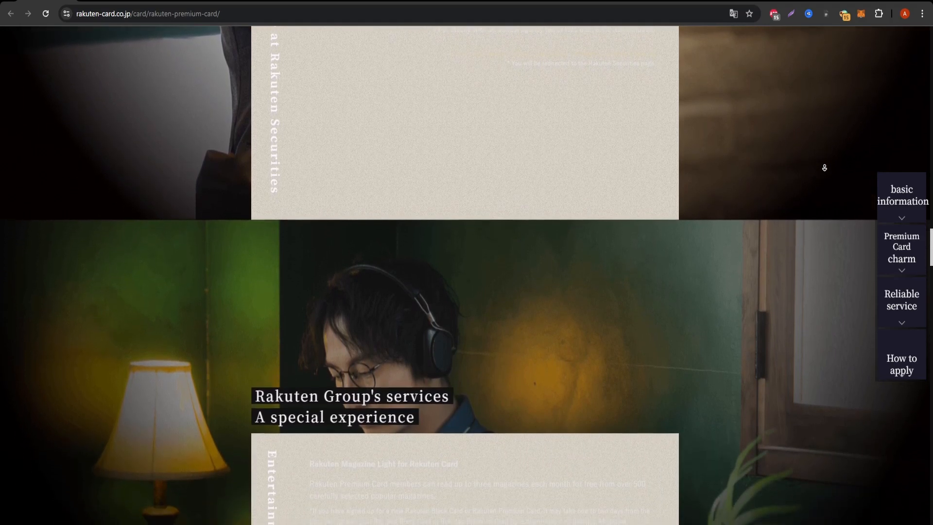
scroll("down", 3)
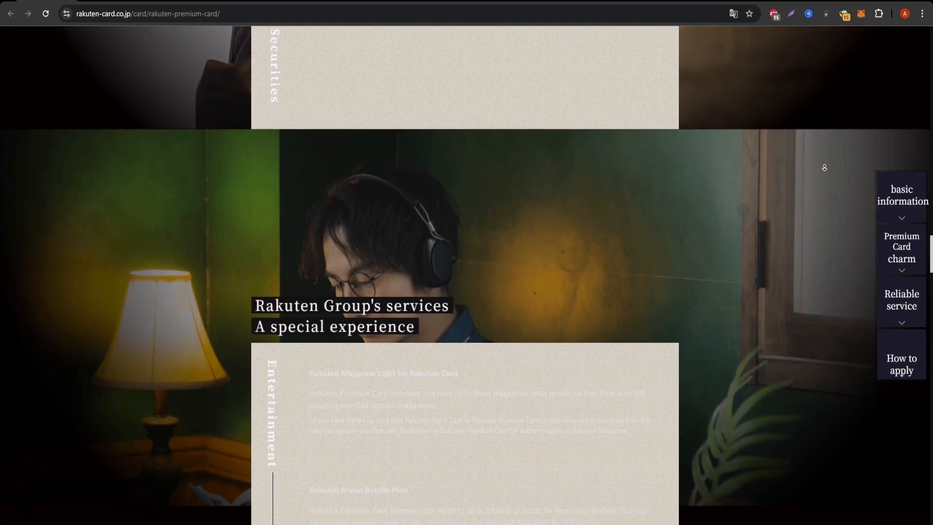
scroll("down", 3)
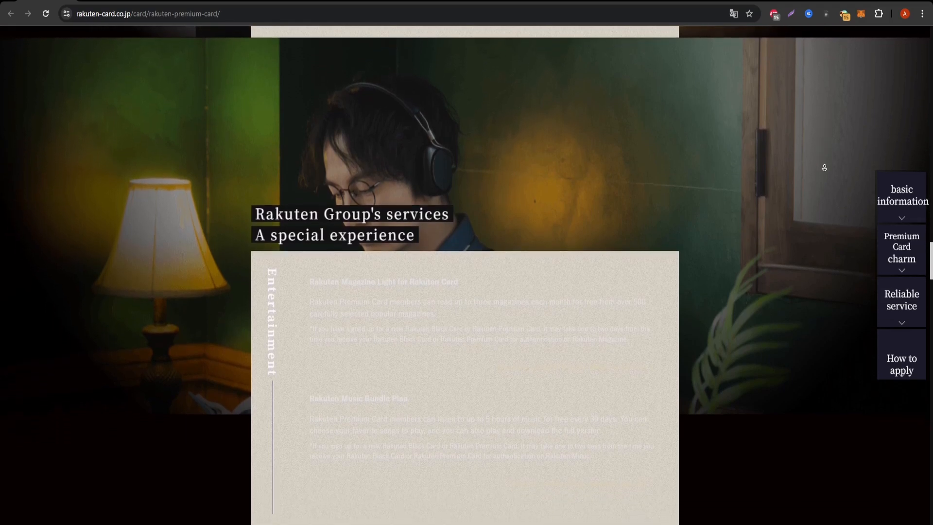
scroll("down", 3)
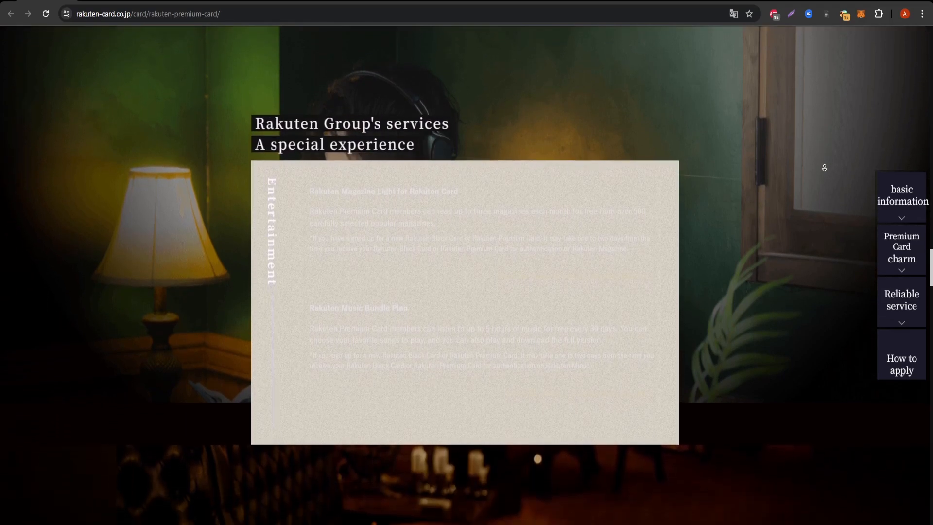
scroll("down", 3)
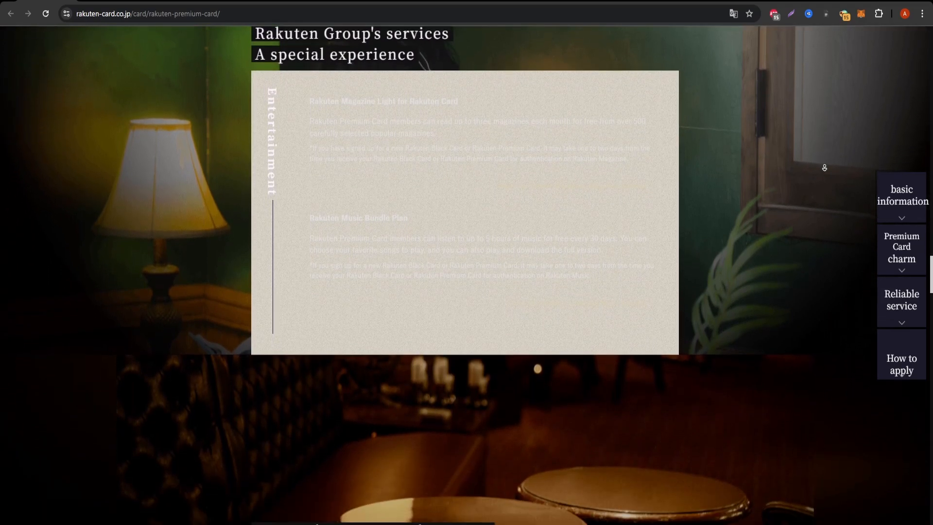
scroll("down", 3)
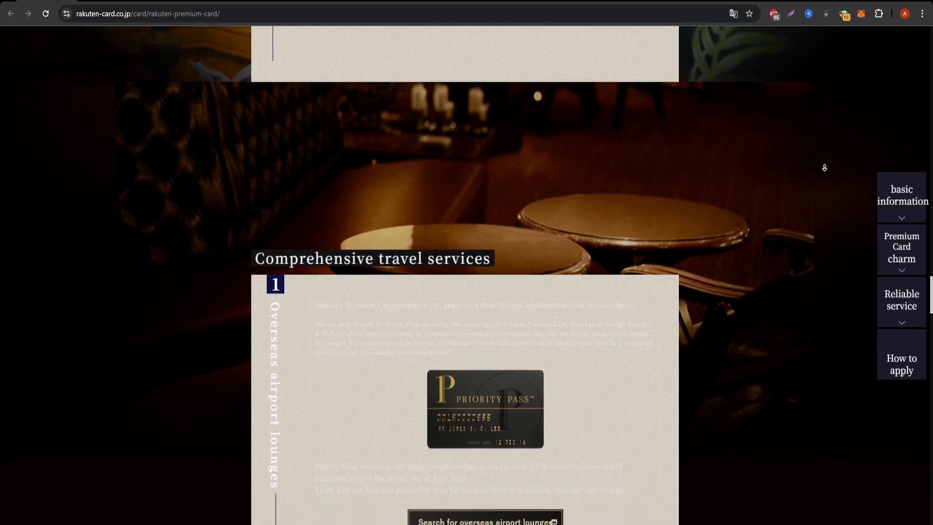
scroll("down", 3)
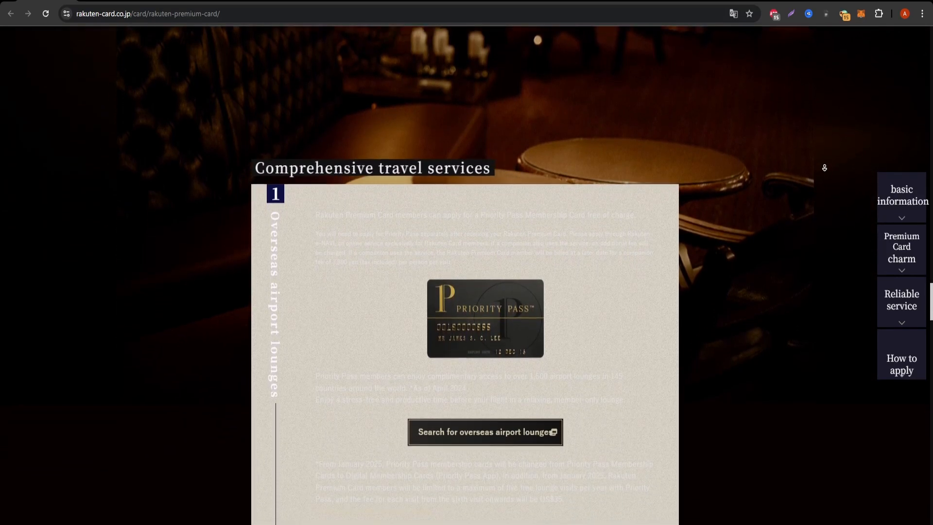
scroll("down", 3)
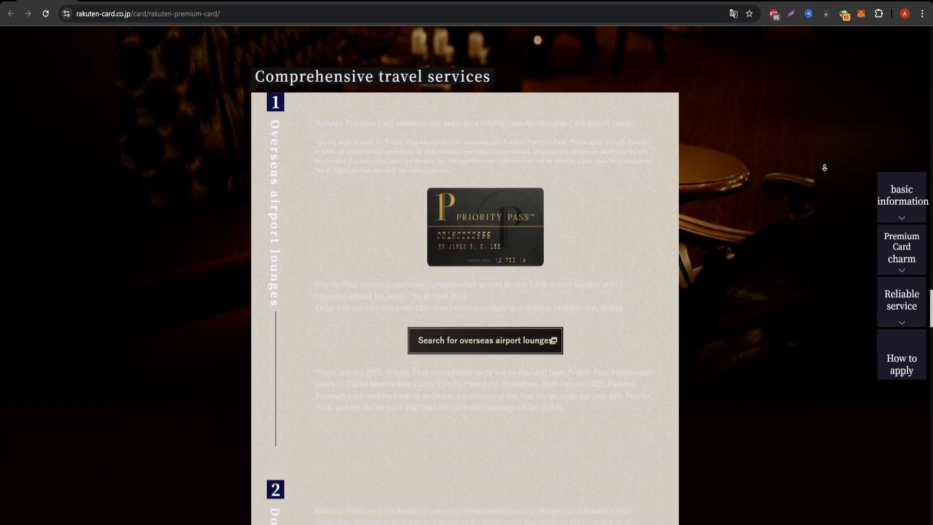
scroll("down", 3)
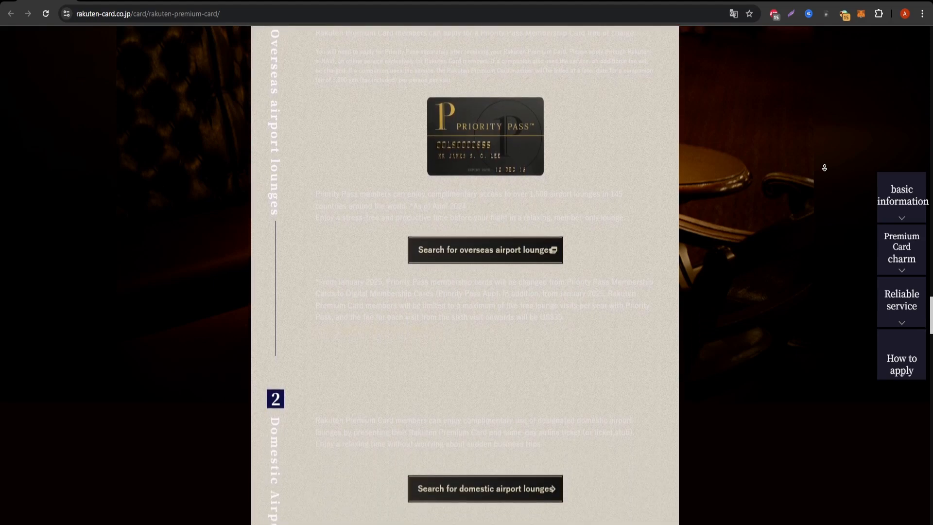
scroll("down", 3)
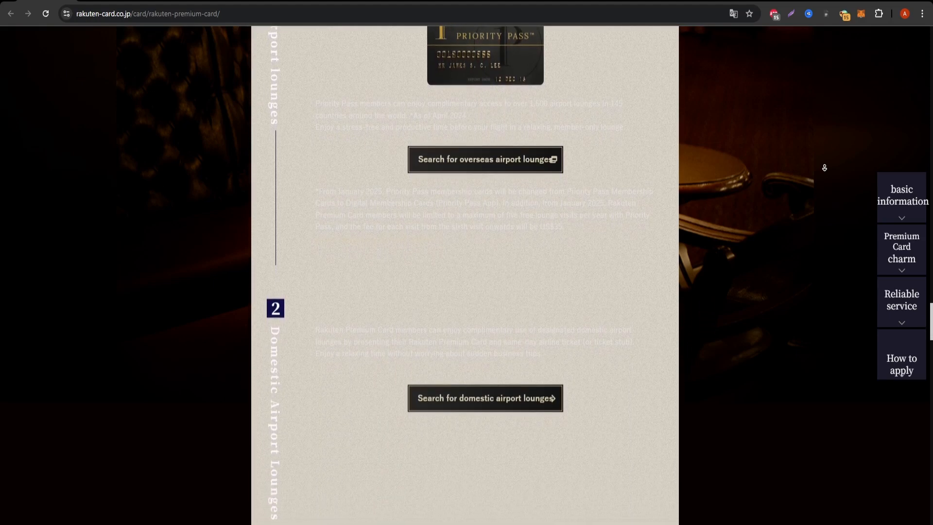
scroll("down", 3)
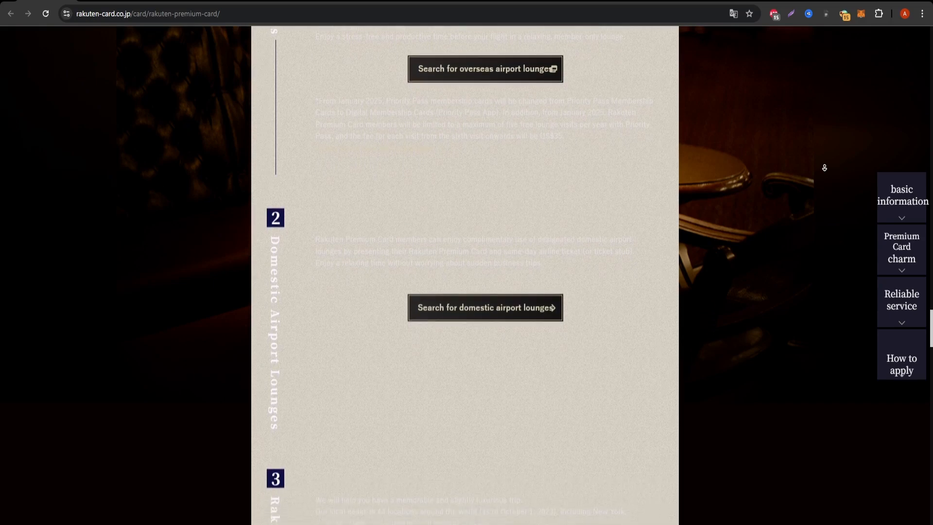
scroll("down", 3)
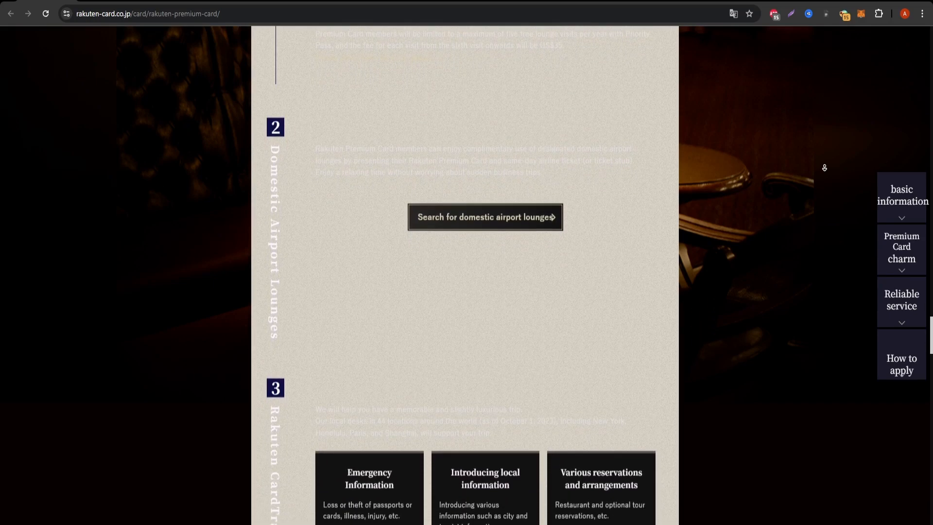
scroll("down", 3)
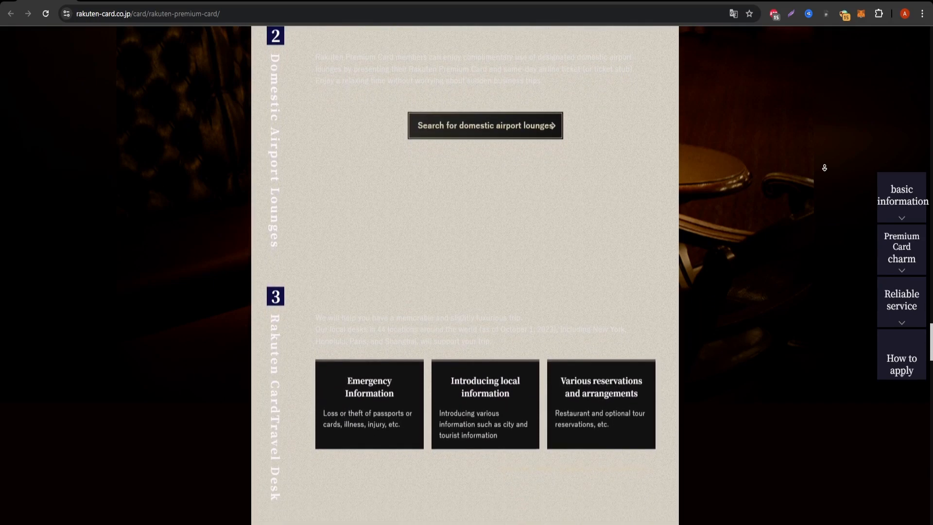
scroll("down", 3)
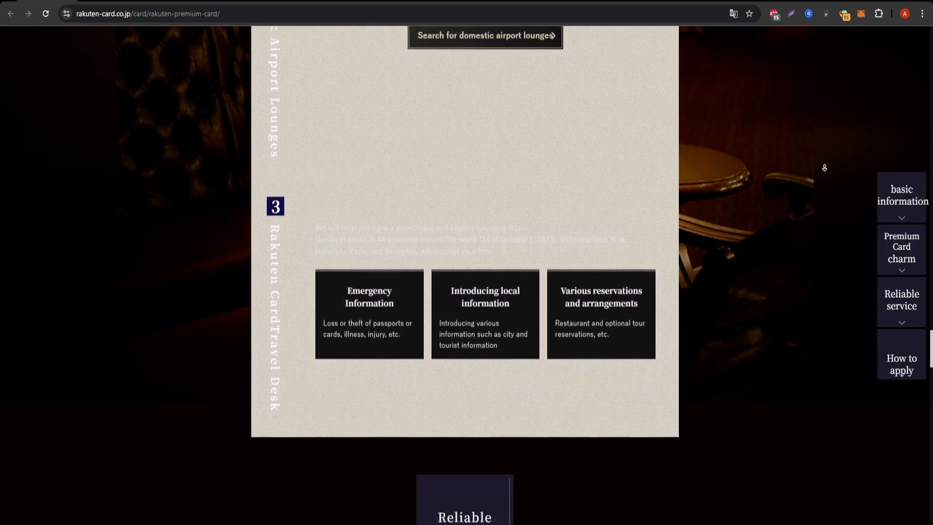
scroll("down", 3)
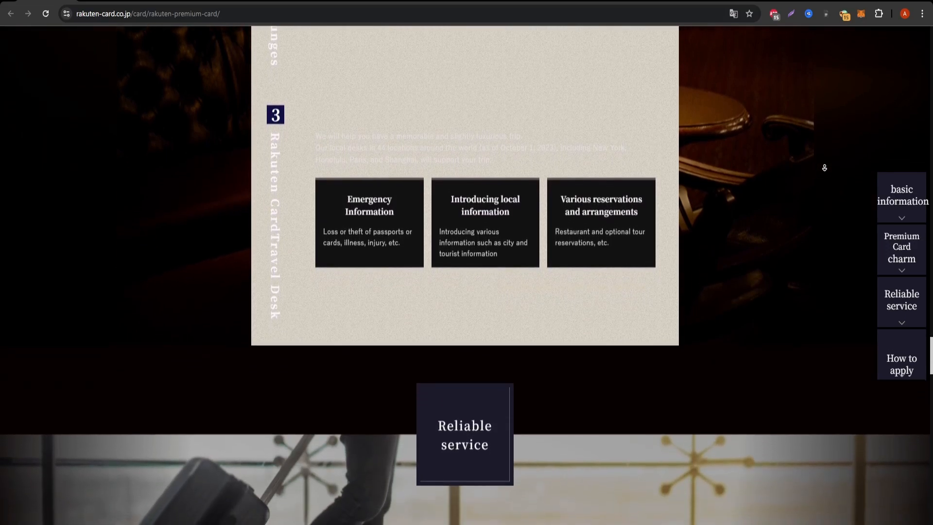
scroll("down", 3)
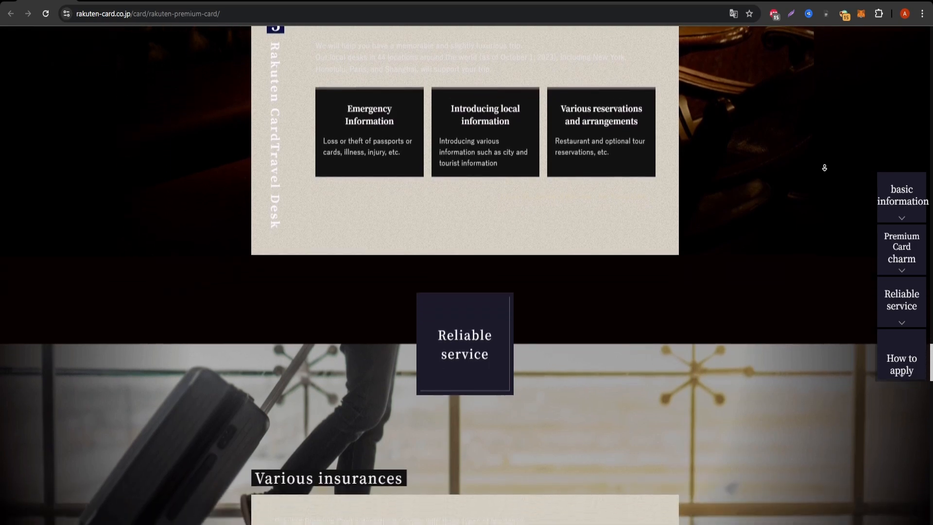
scroll("down", 3)
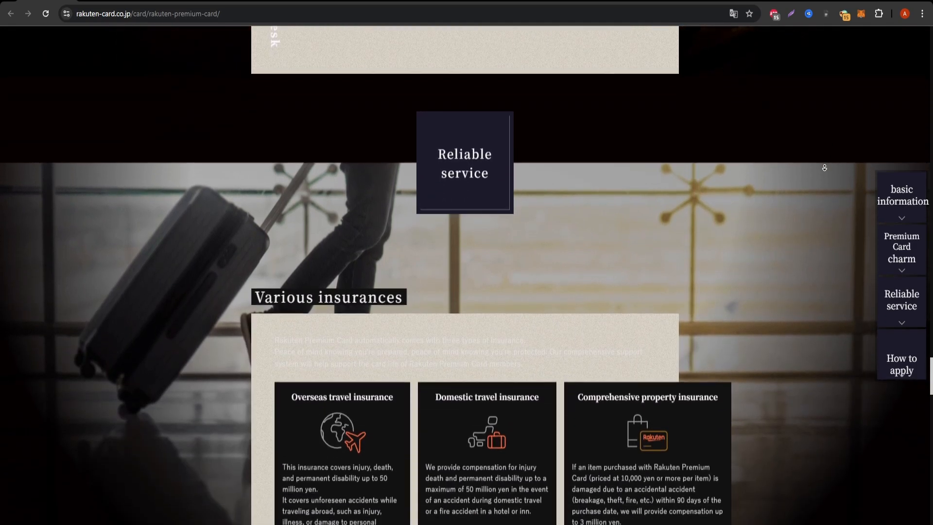
scroll("down", 3)
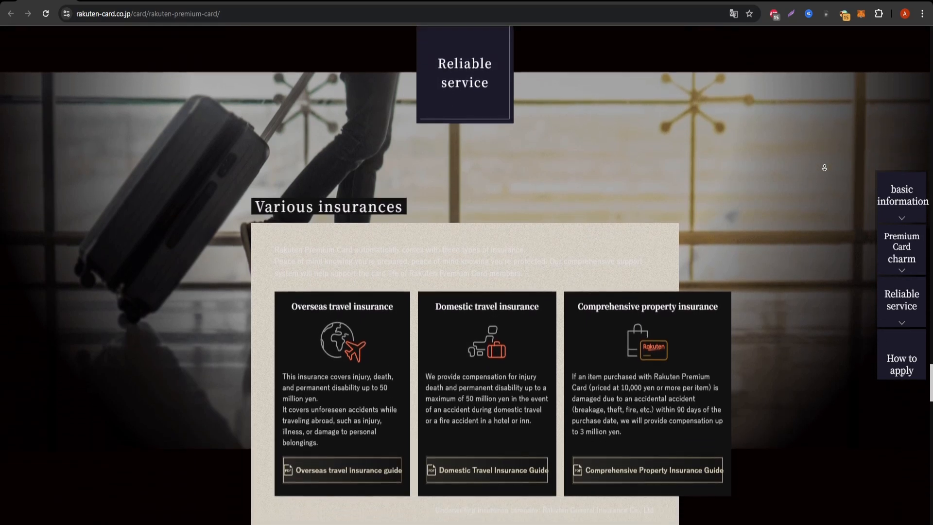
scroll("down", 3)
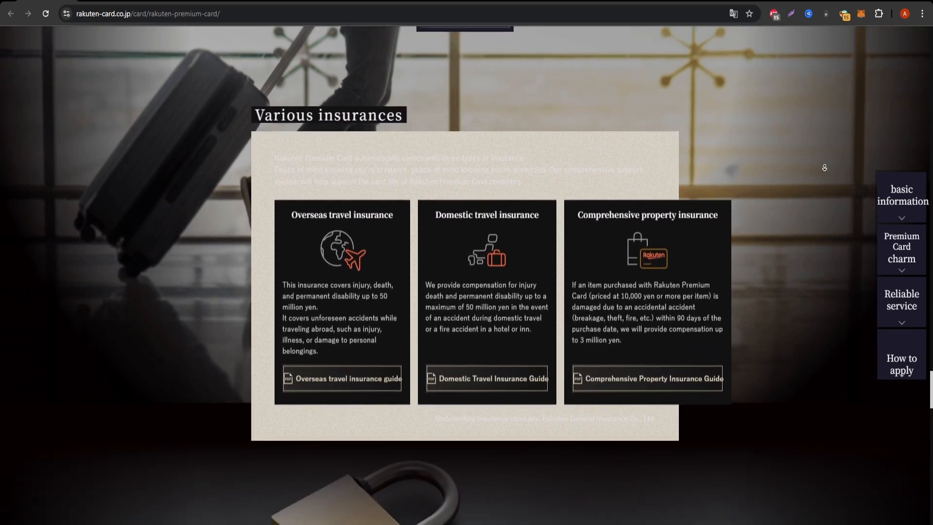
scroll("down", 3)
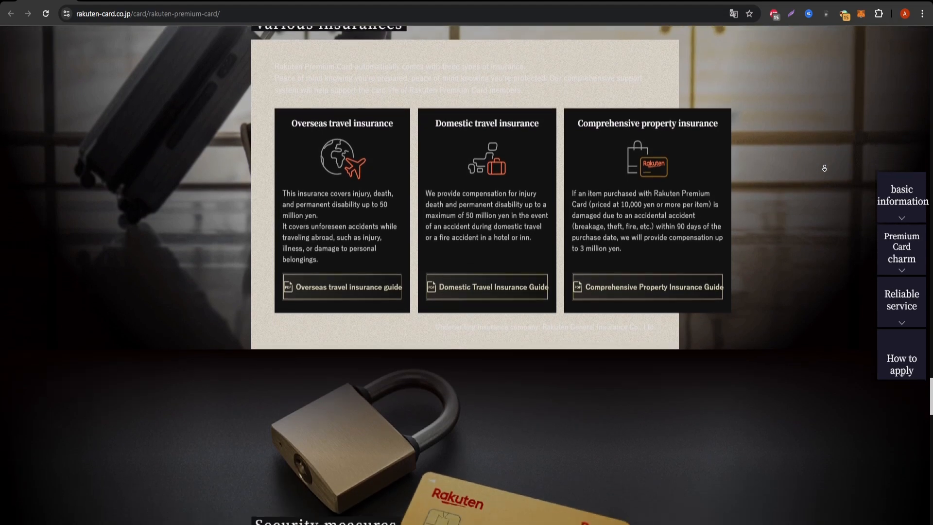
scroll("down", 3)
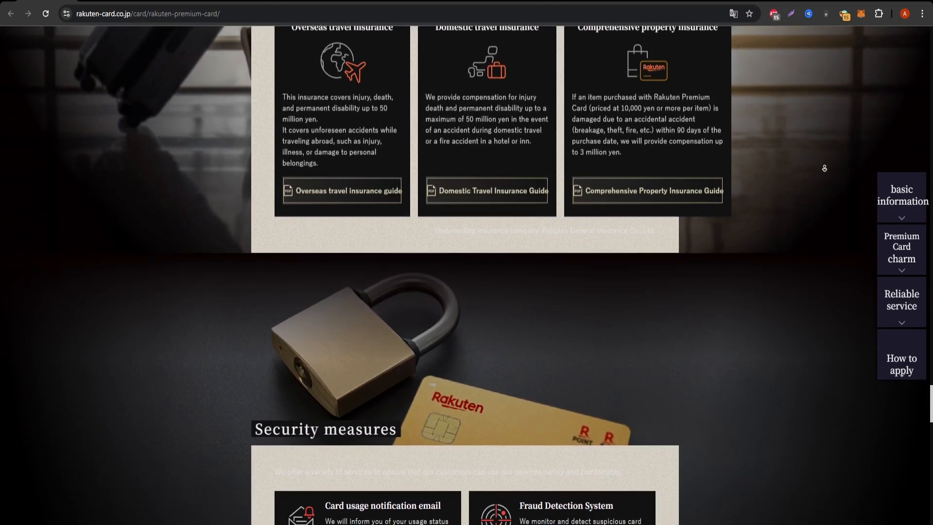
scroll("down", 3)
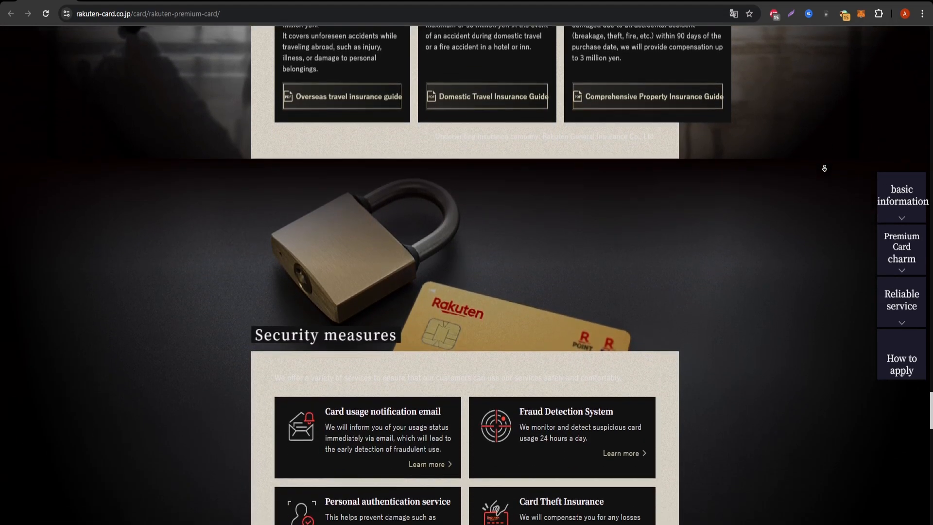
scroll("down", 3)
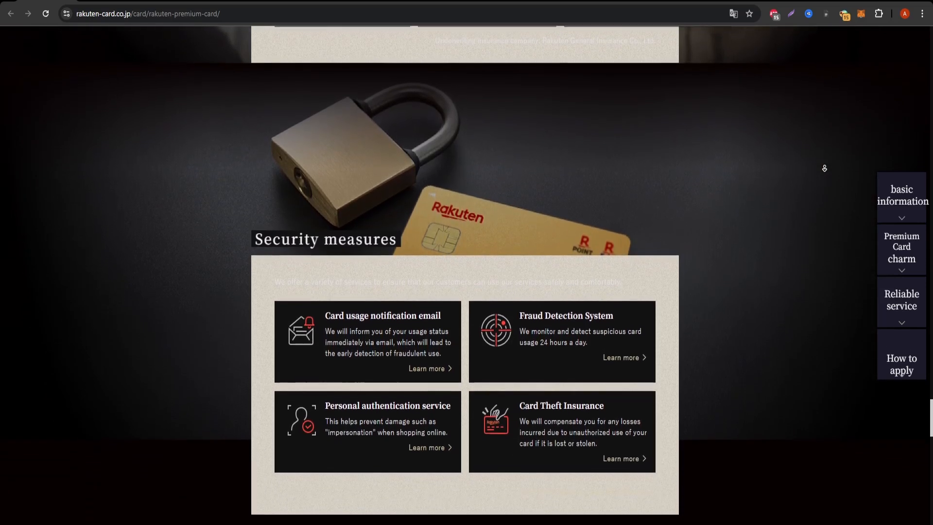
scroll("down", 3)
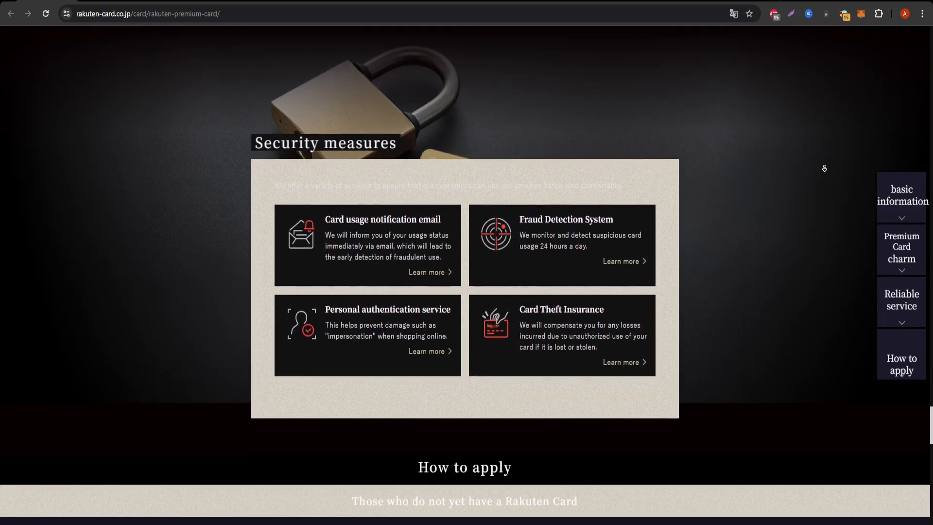
scroll("down", 3)
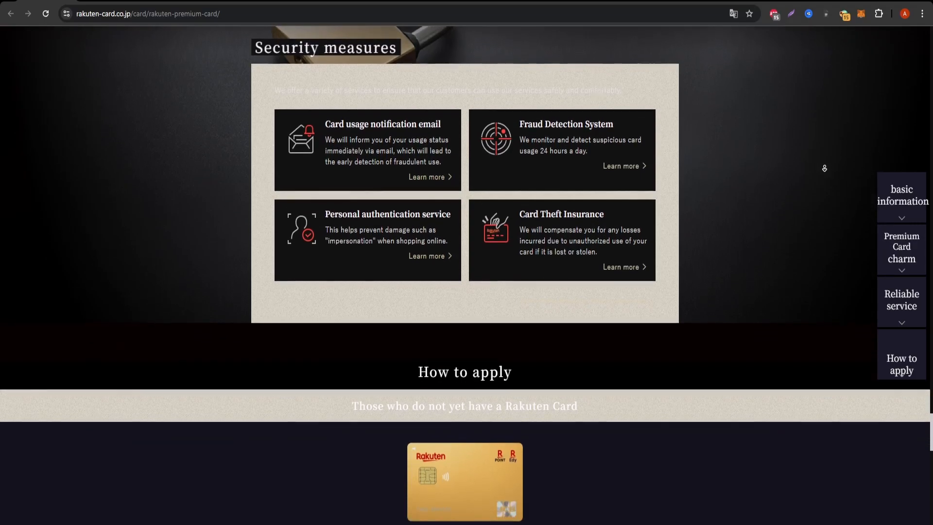
scroll("down", 3)
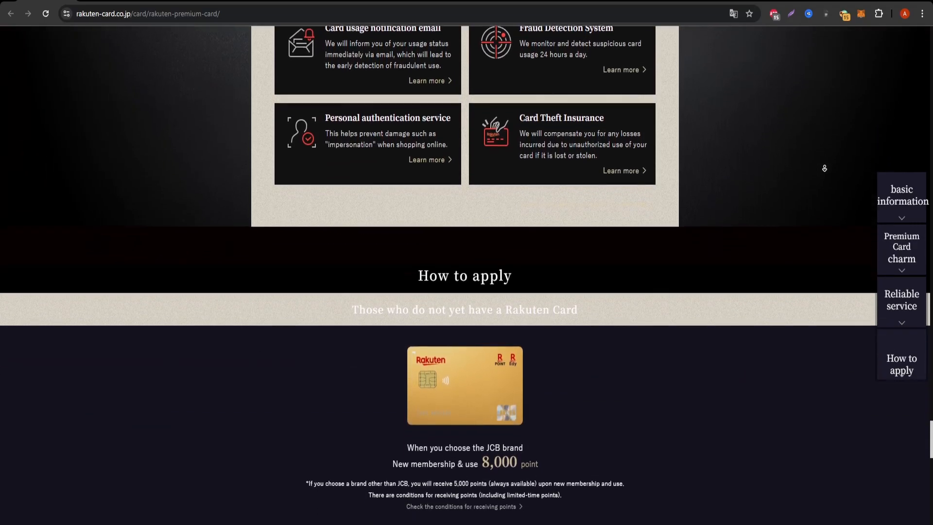
scroll("down", 3)
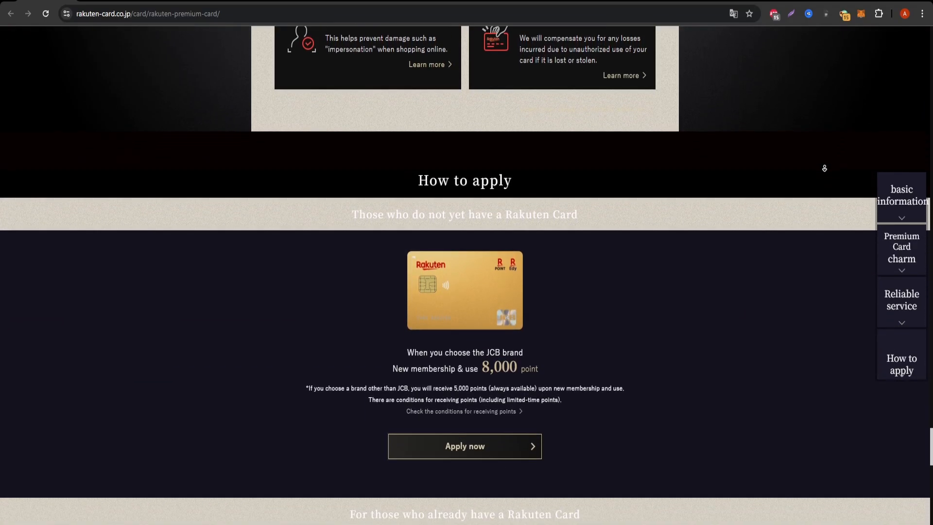
scroll("down", 3)
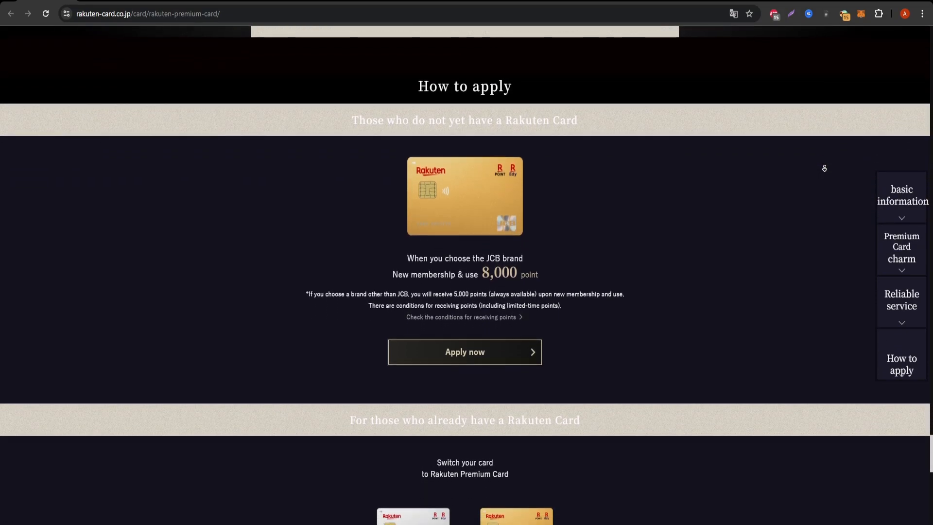
scroll("down", 3)
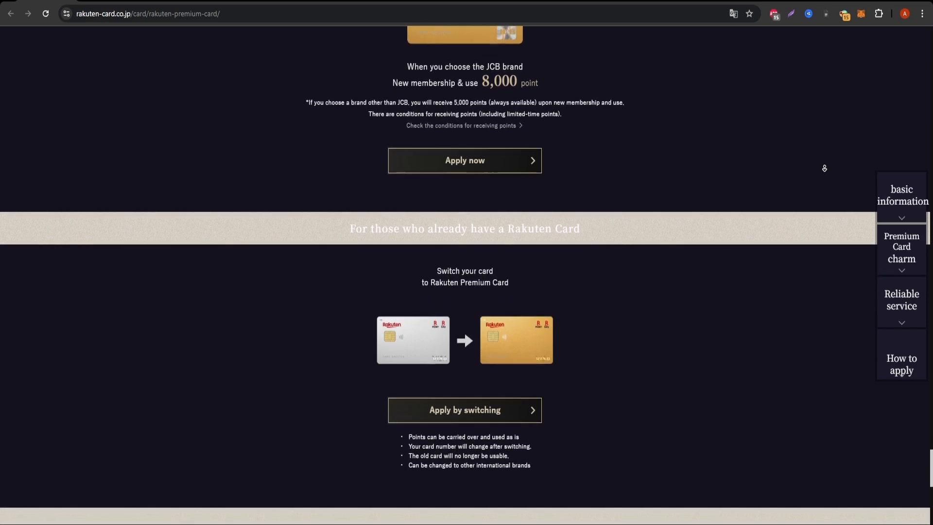
scroll("down", 3)
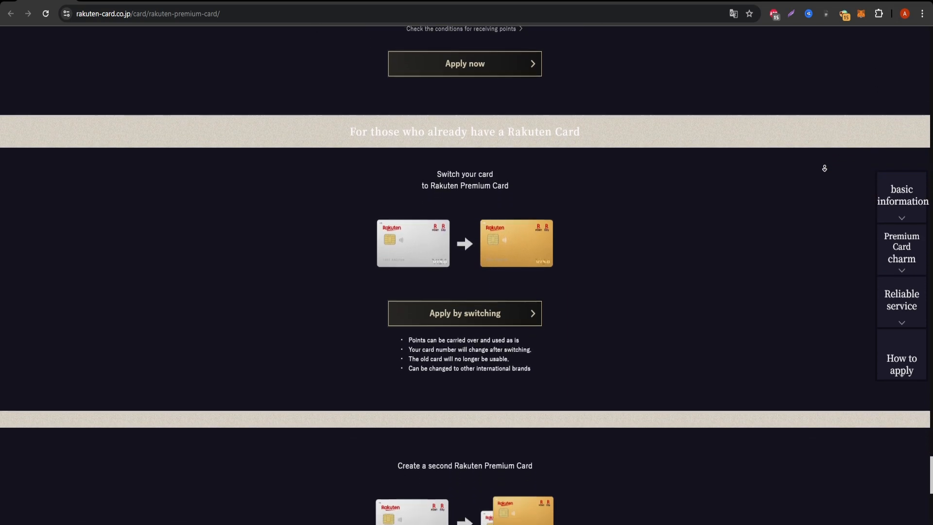
scroll("down", 3)
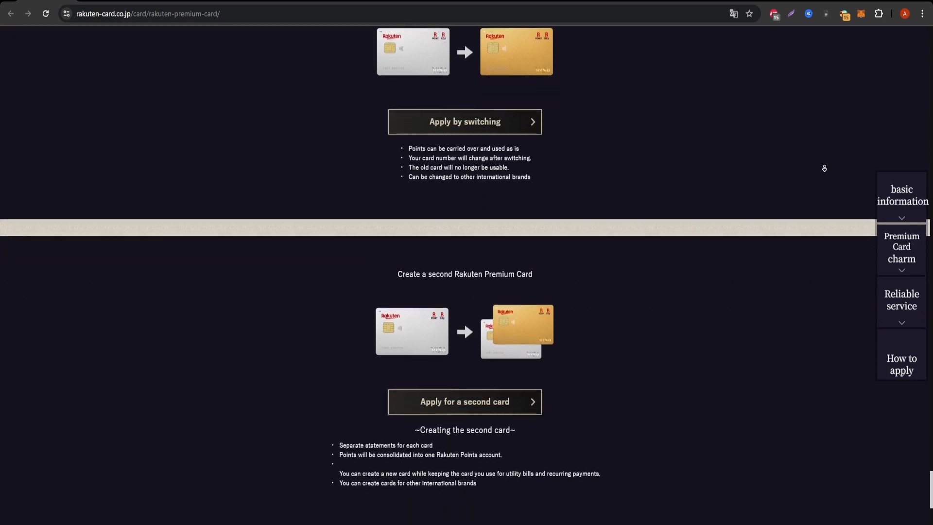
scroll("down", 3)
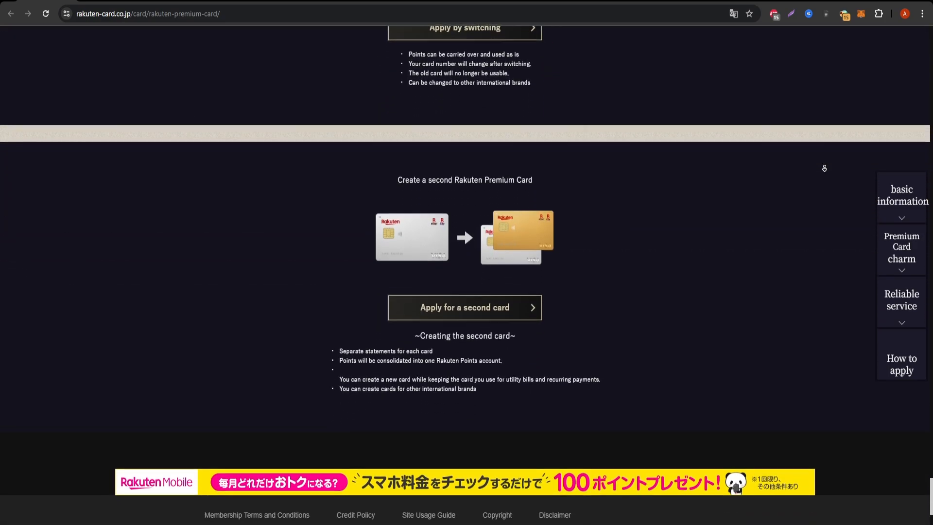
scroll("down", 3)
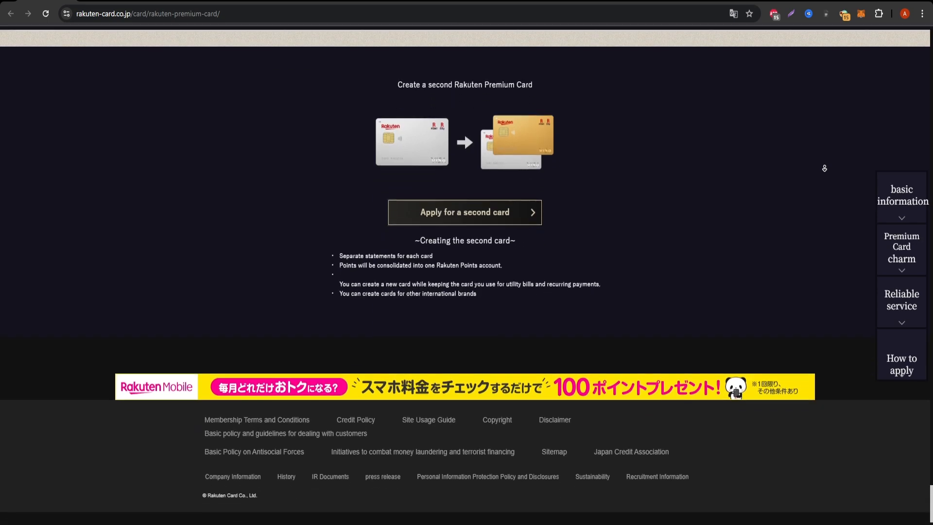
scroll("down", 3)
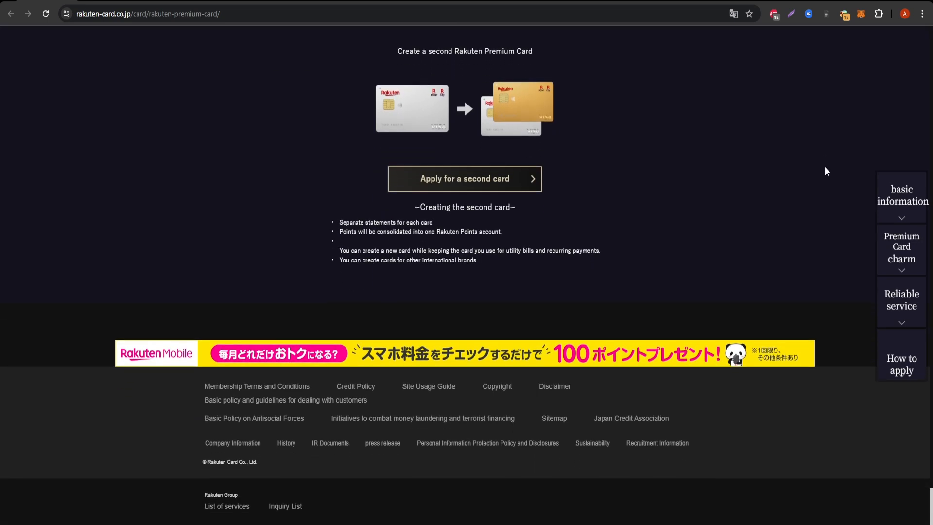